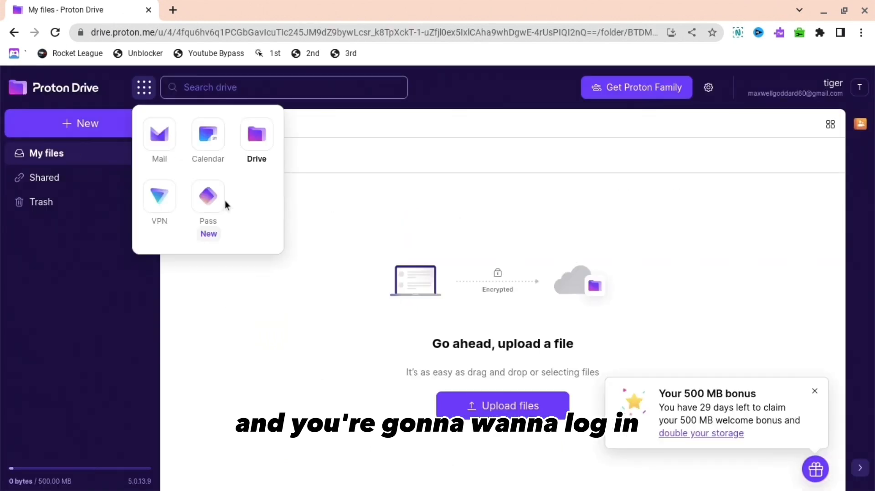
Go to the Proton VPN account settings and the shared Proton Drive link for the ONC zip
left_click(159, 195)
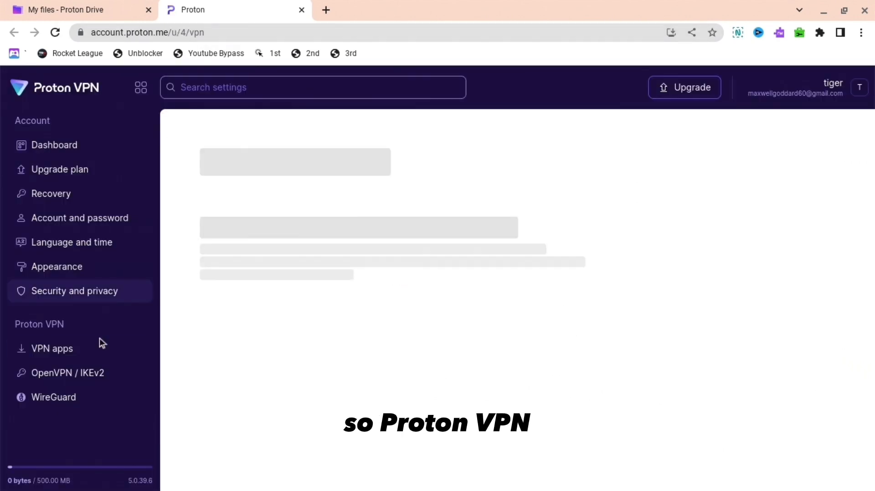
left_click(68, 373)
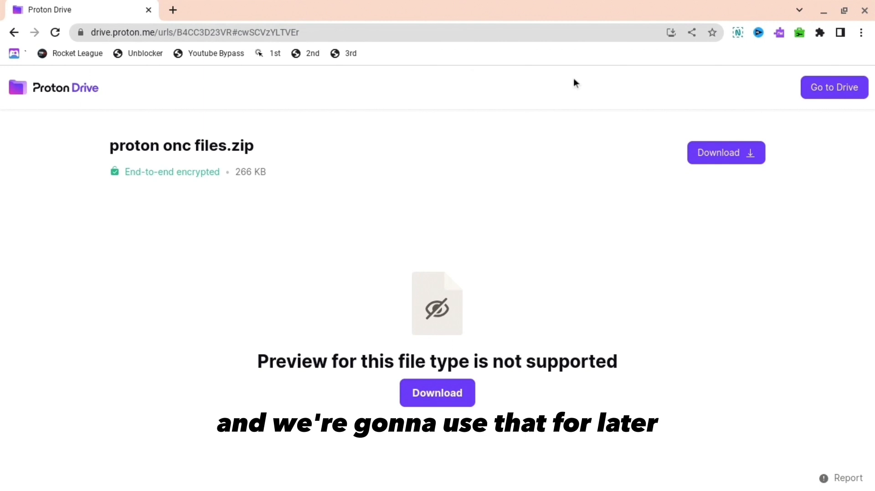
Download 'proton onc files.zip' from Proton Drive and show it in the Downloads folder
double_click(120, 146)
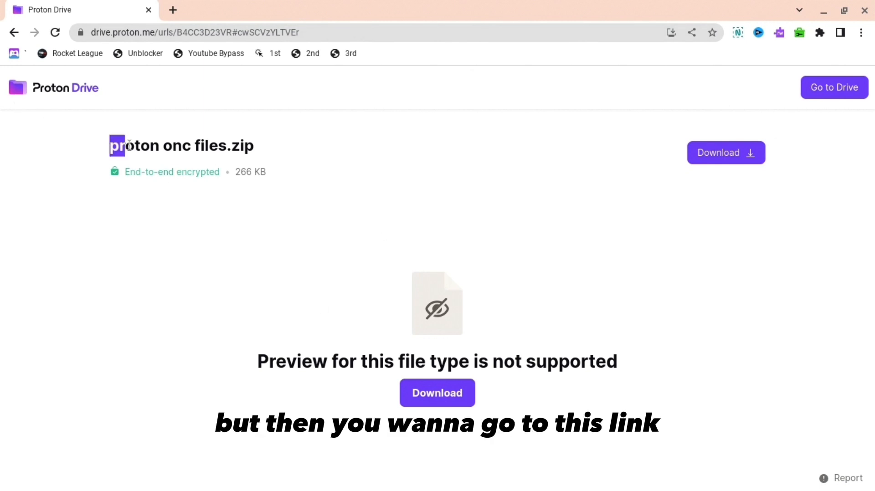
left_click(726, 152)
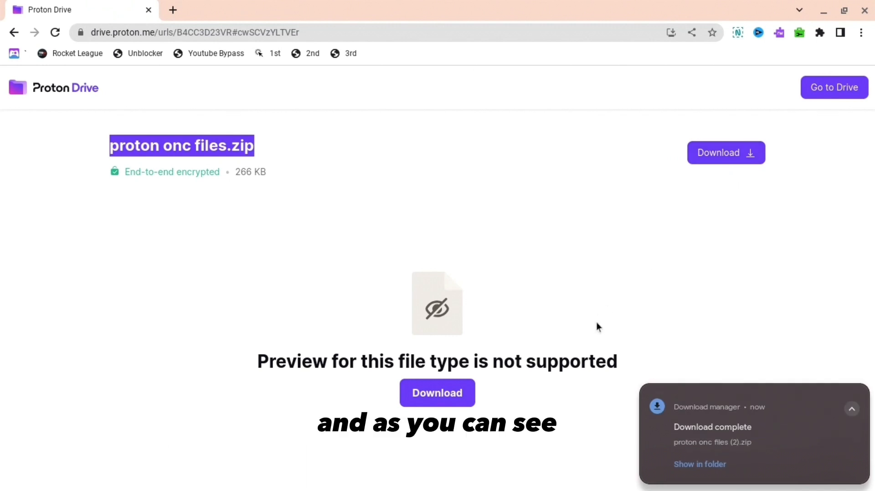
left_click(699, 464)
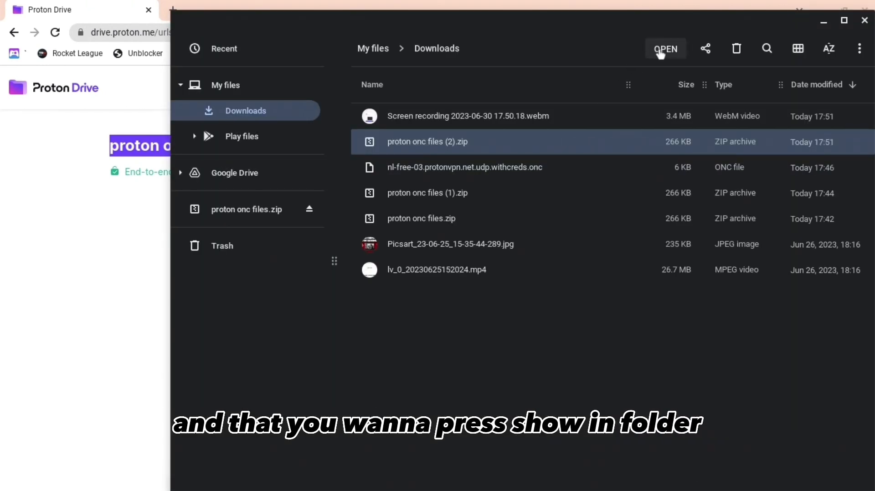
Open the downloaded 'proton onc files (2).zip' archive in Files
left_click(665, 48)
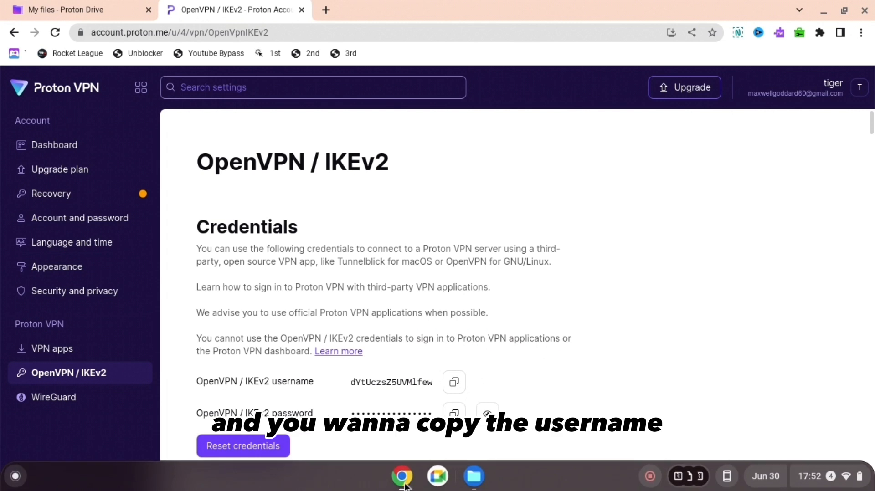
Copy the OpenVPN / IKEv2 username and bring up the VPN Cred Adder ONC window
left_click(78, 9)
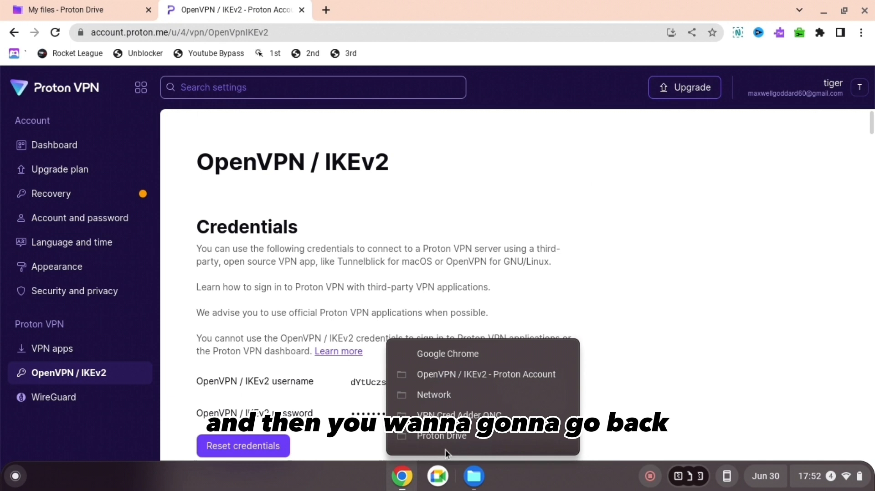
left_click(458, 414)
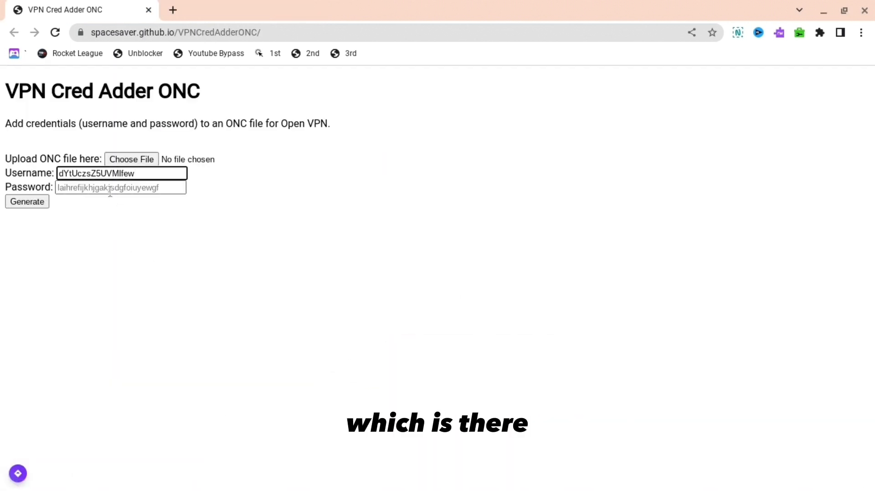
Paste the password, generate the credentialed nl-free-08 ONC file, and go to Chrome's Network page
key("ctrl+v")
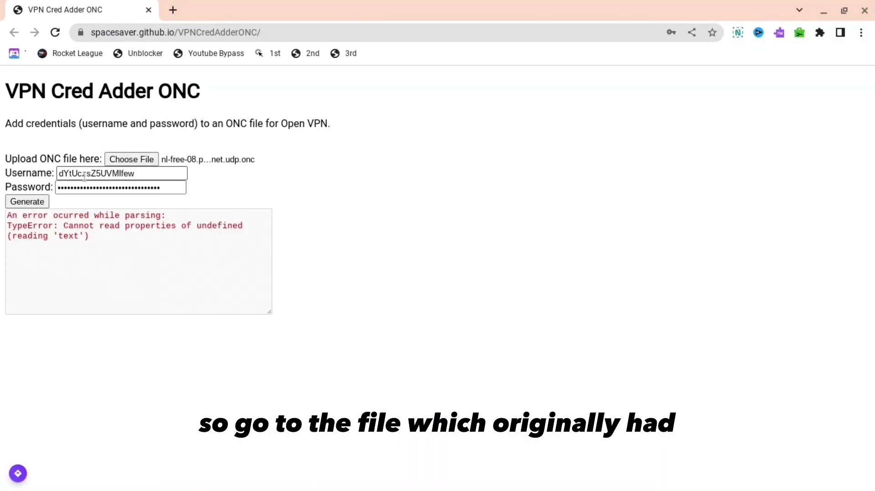
left_click(27, 202)
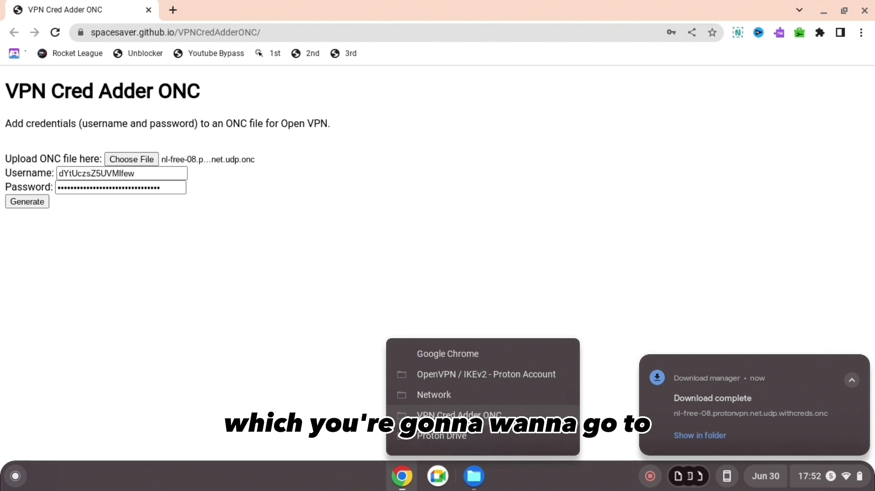
left_click(434, 395)
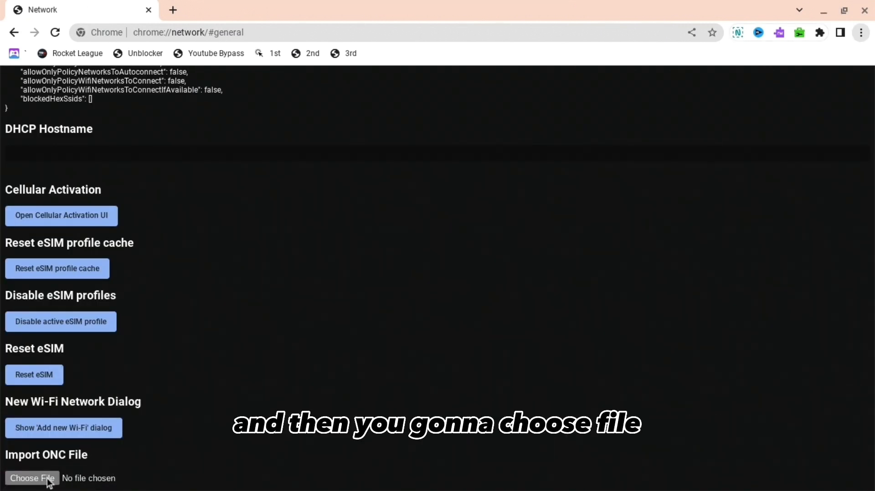
Import the 'withcreds' .onc file so one network is reported imported, then start a new tab
left_click(31, 478)
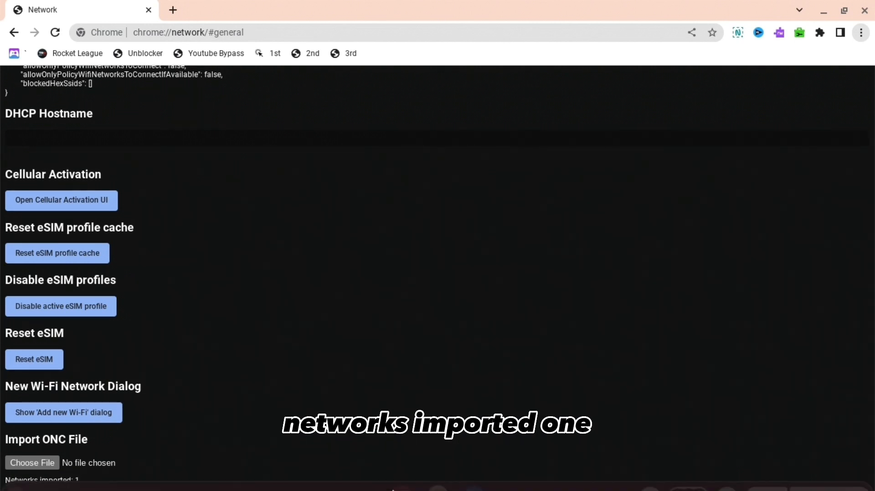
left_click(173, 10)
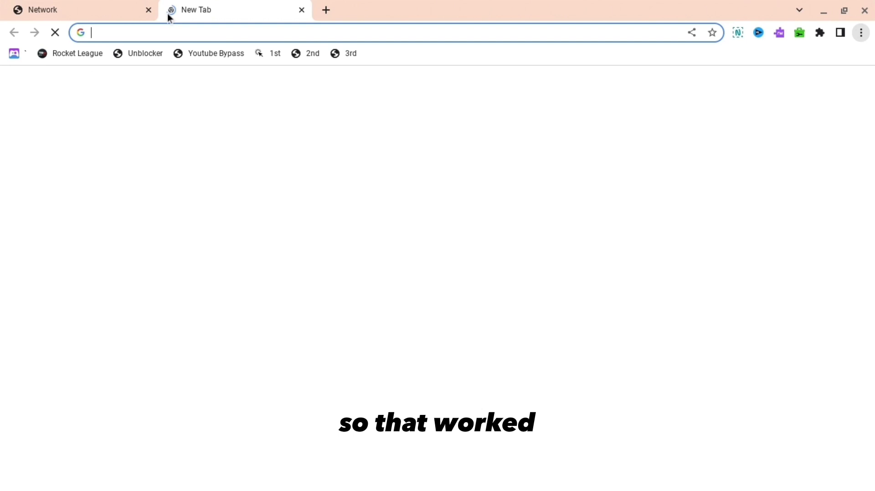
At chrome://network, render the network list showing nl-free-08 ProtonVPN as Connected
type("chrome://network/#select")
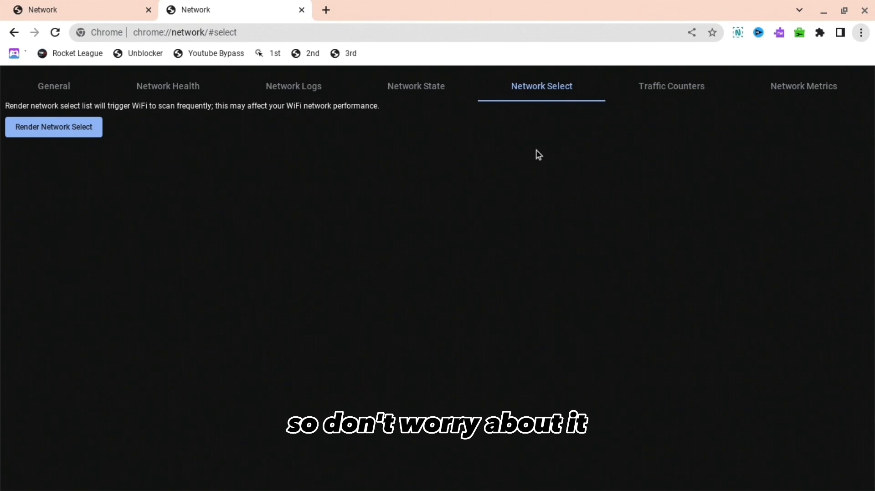
left_click(53, 126)
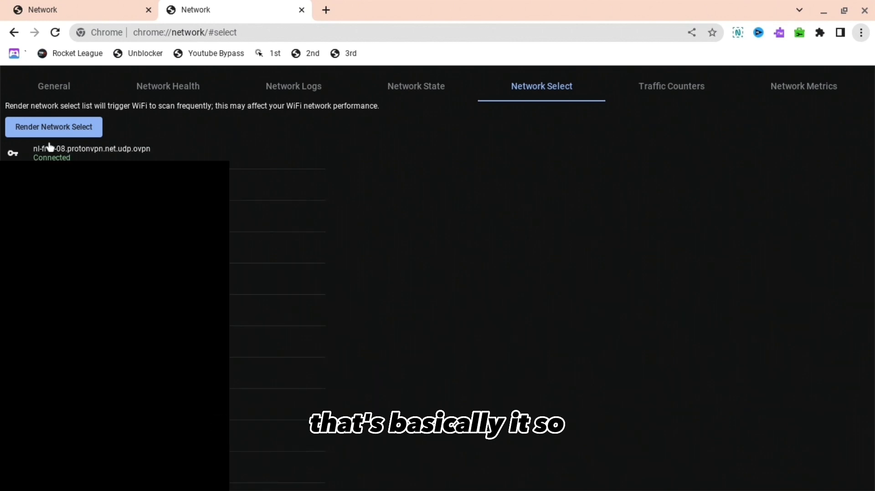
Search Google for 'discord' and go to the Discord website to test access
left_click(478, 10)
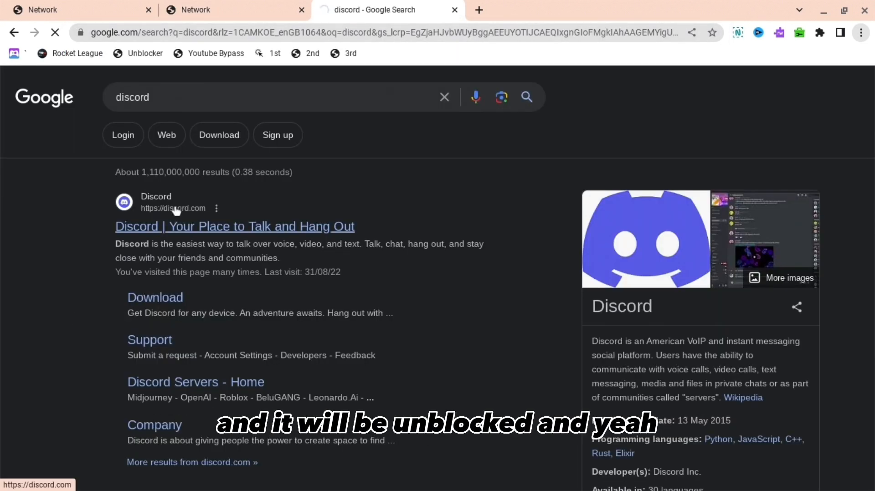
left_click(235, 227)
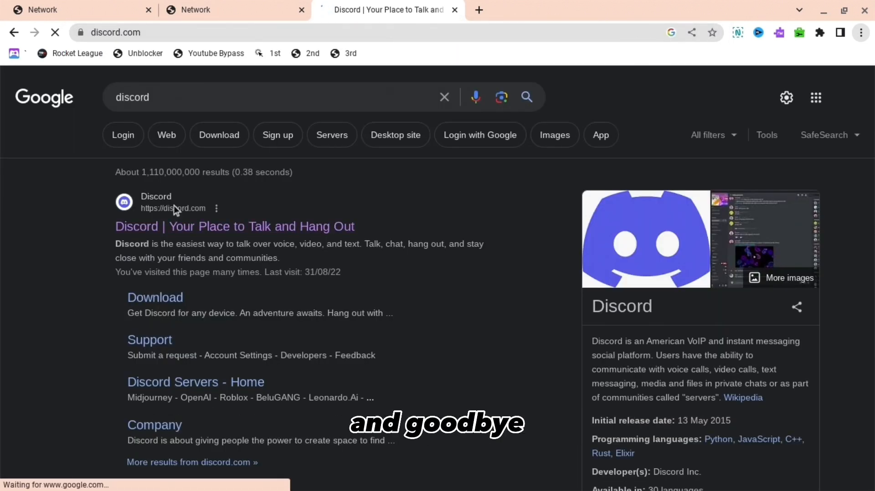